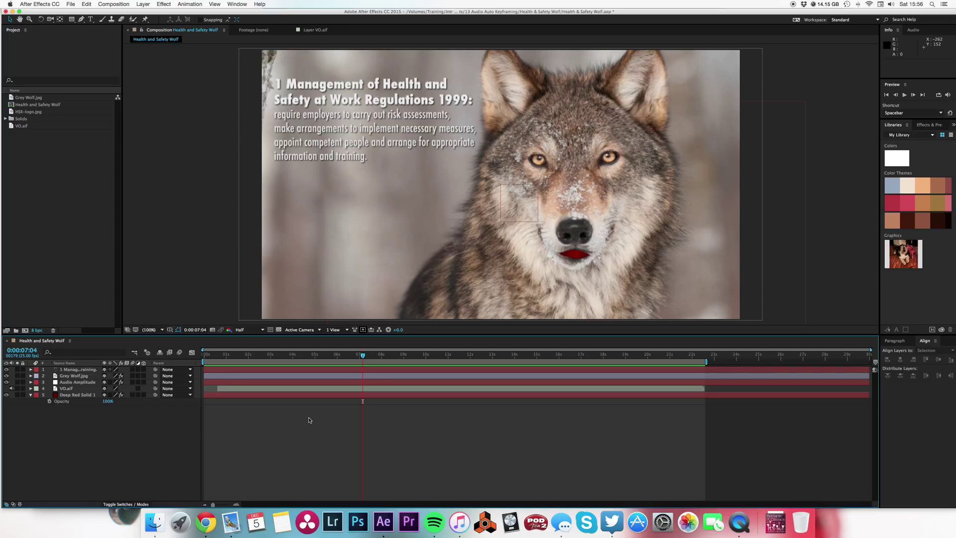
pyautogui.moveTo(314, 355)
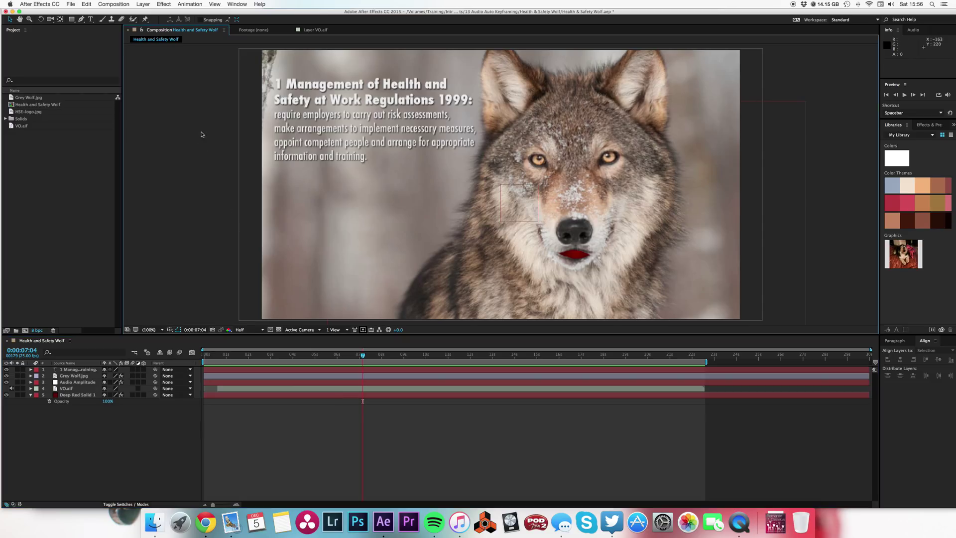
# Create a new HDTV 720 25 composition named Wolf via the Composition menu.
pyautogui.click(145, 4)
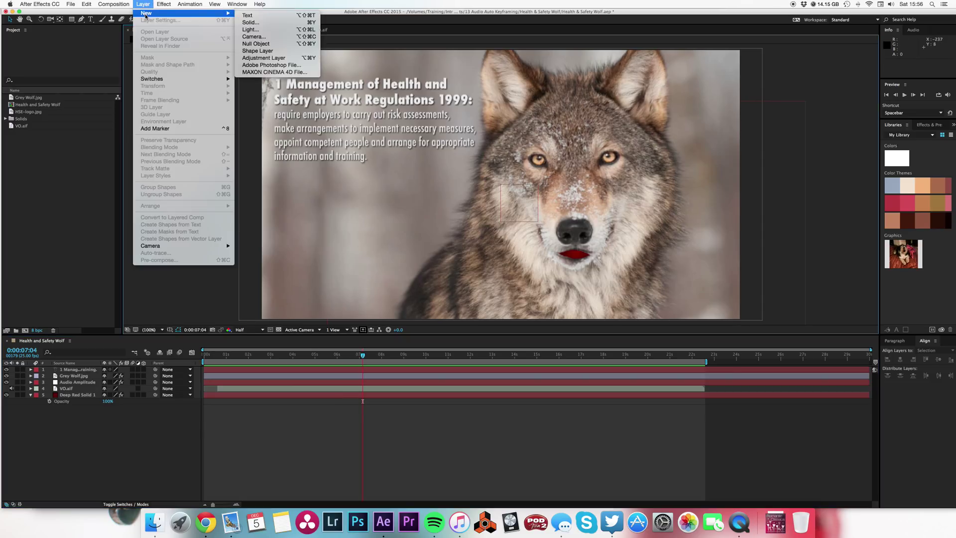
pyautogui.click(115, 4)
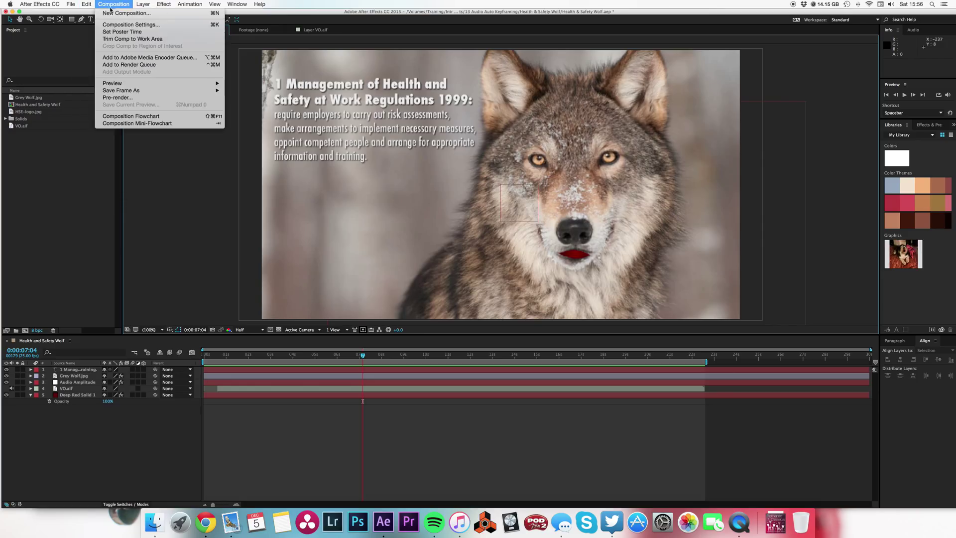
pyautogui.click(124, 27)
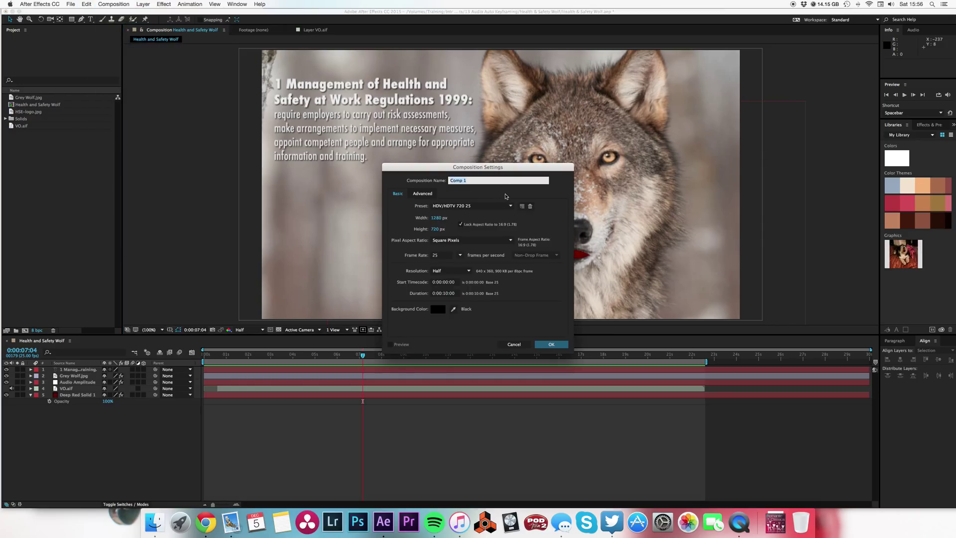
pyautogui.write('Wolf')
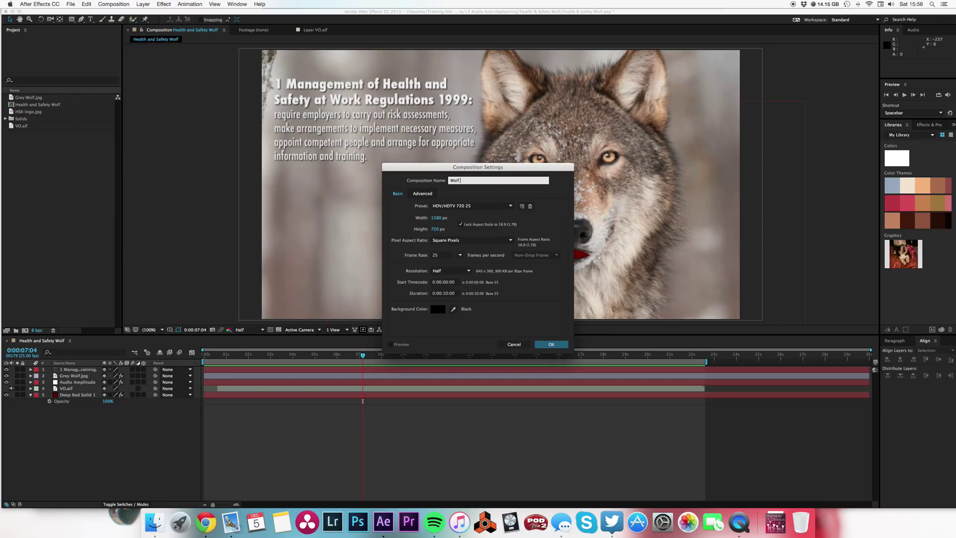
pyautogui.click(551, 343)
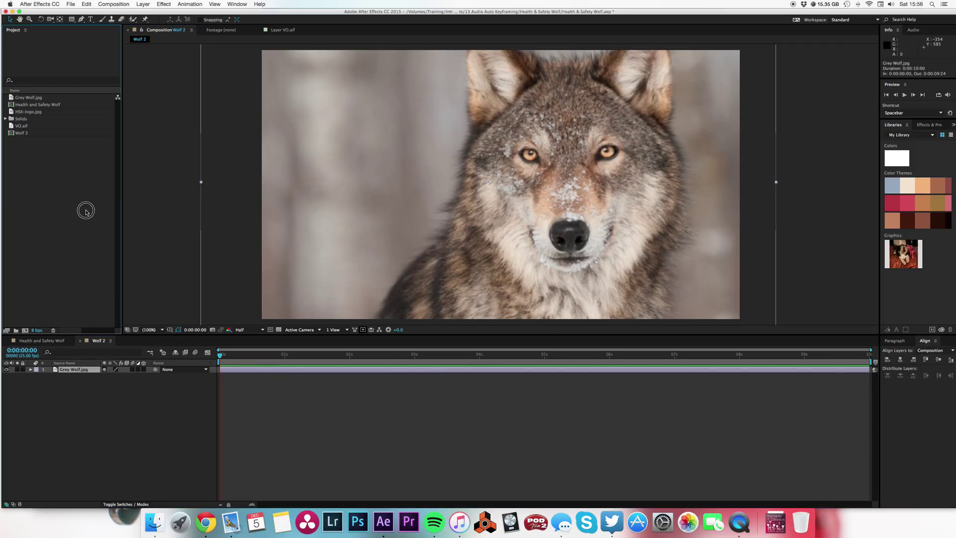
# Add VO.aiff to the comp and convert its audio to Audio Amplitude keyframes.
pyautogui.click(18, 126)
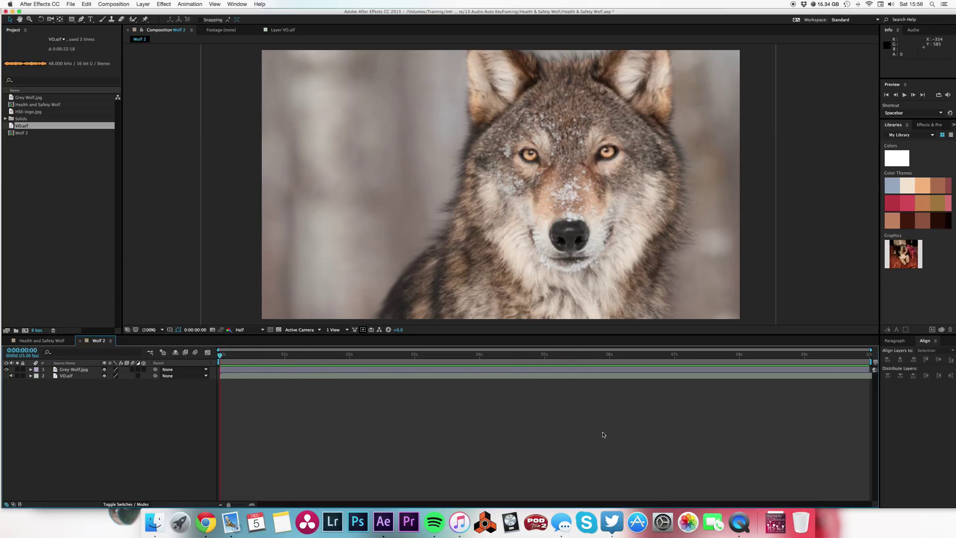
pyautogui.moveTo(385, 211)
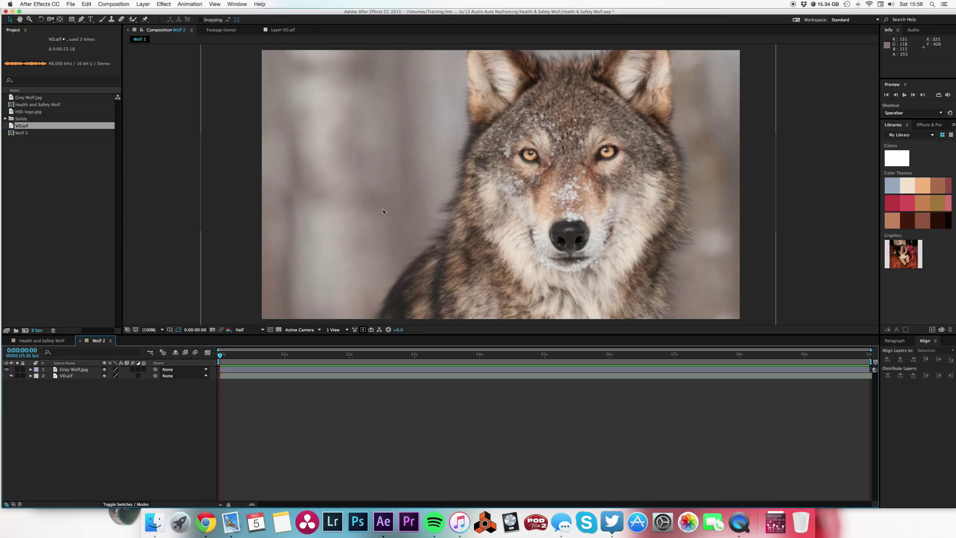
pyautogui.click(926, 125)
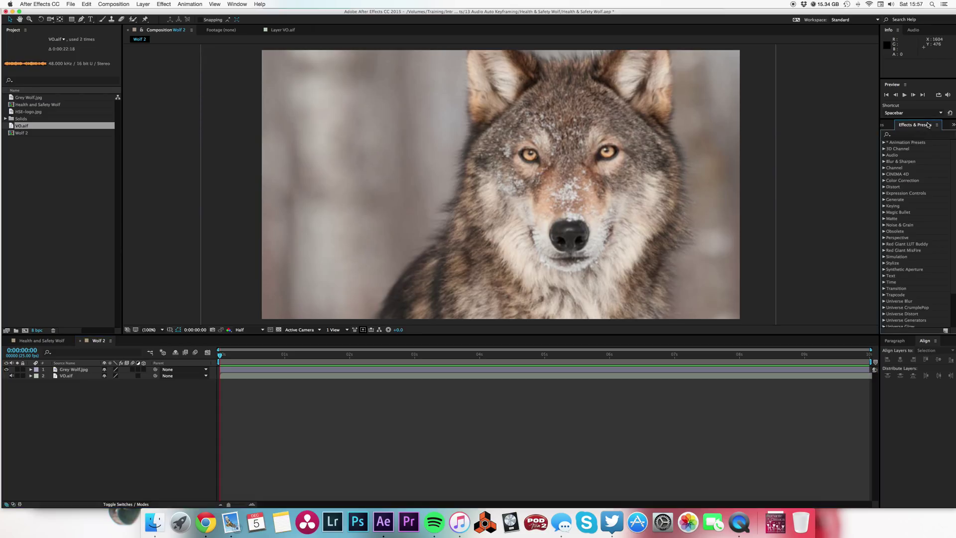
pyautogui.click(64, 376)
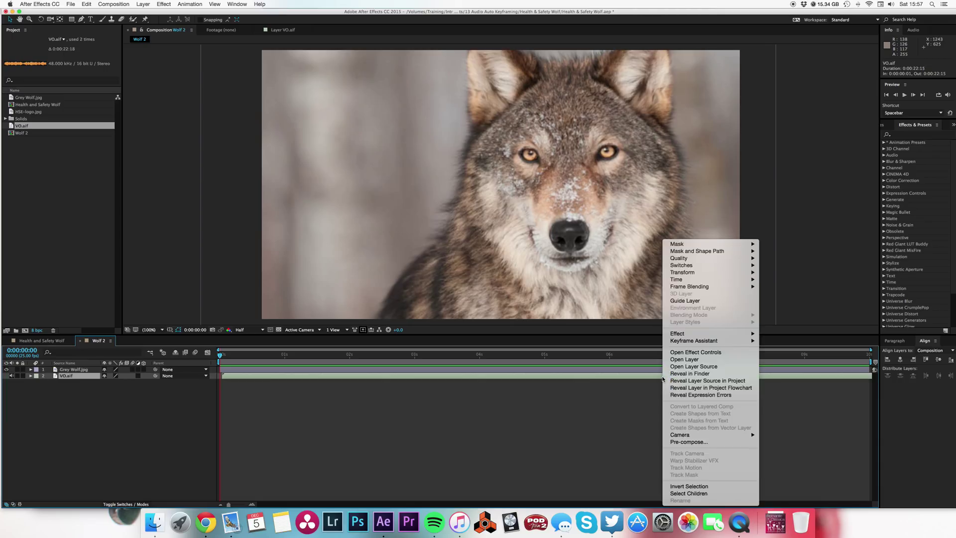
pyautogui.moveTo(693, 341)
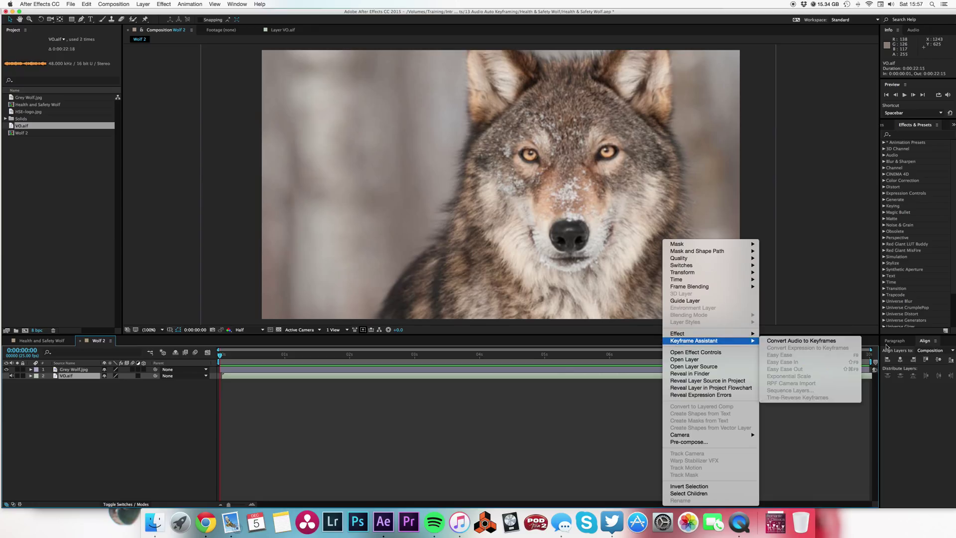
pyautogui.moveTo(800, 340)
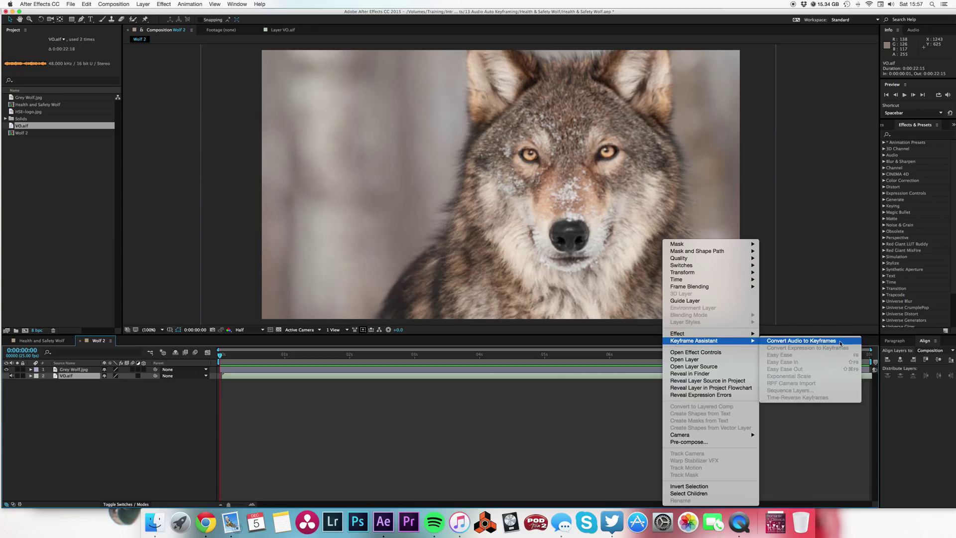
pyautogui.click(800, 341)
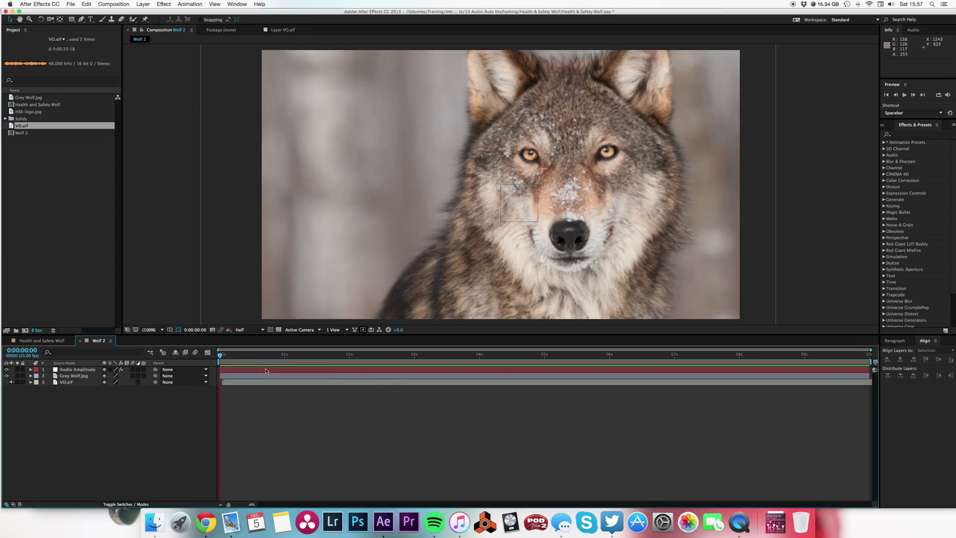
# Expand the Audio Amplitude effects and remove Left and Right Channel, keeping Both Channels.
pyautogui.click(77, 369)
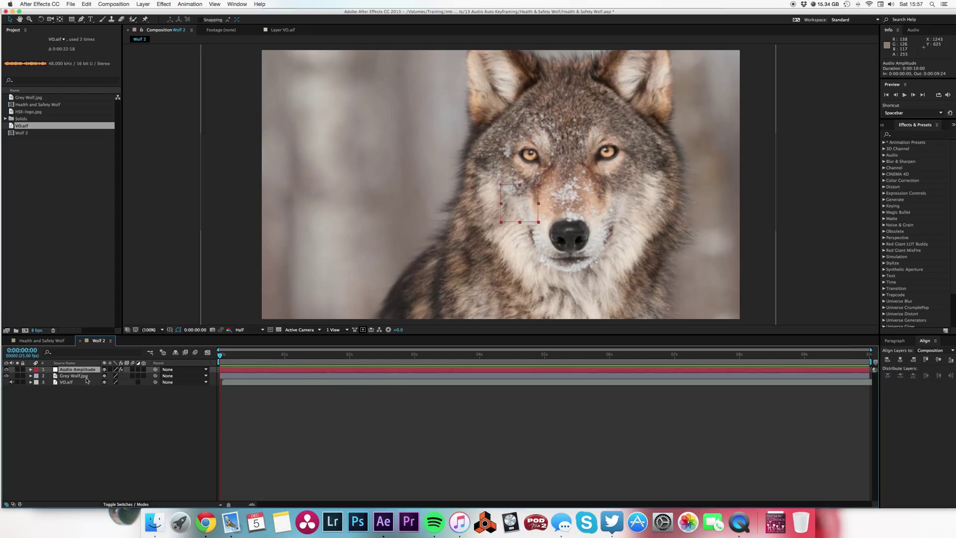
pyautogui.click(30, 370)
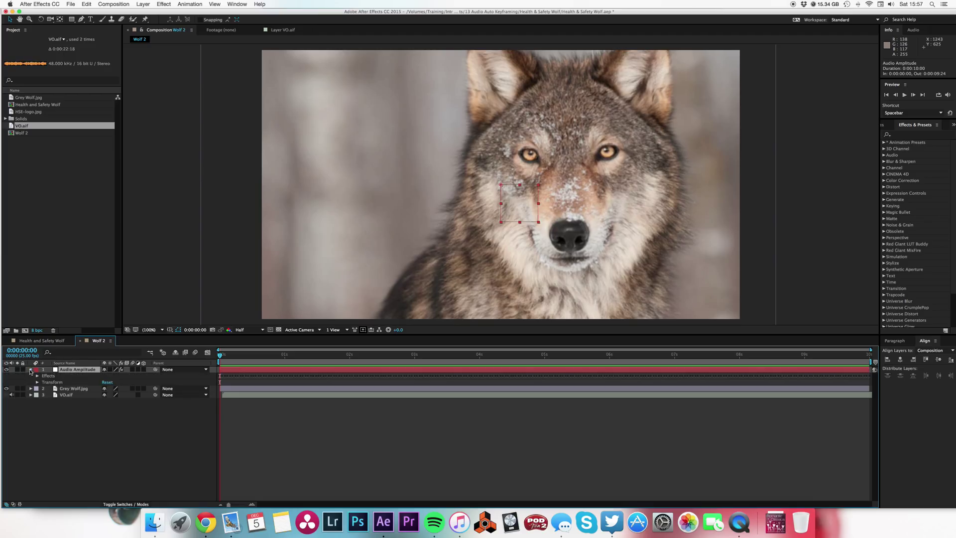
pyautogui.click(37, 374)
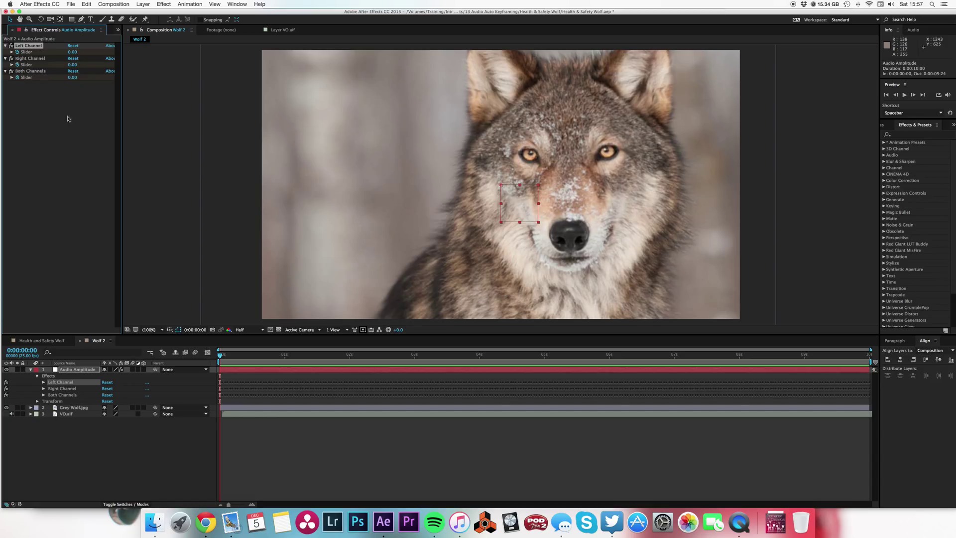
pyautogui.click(321, 464)
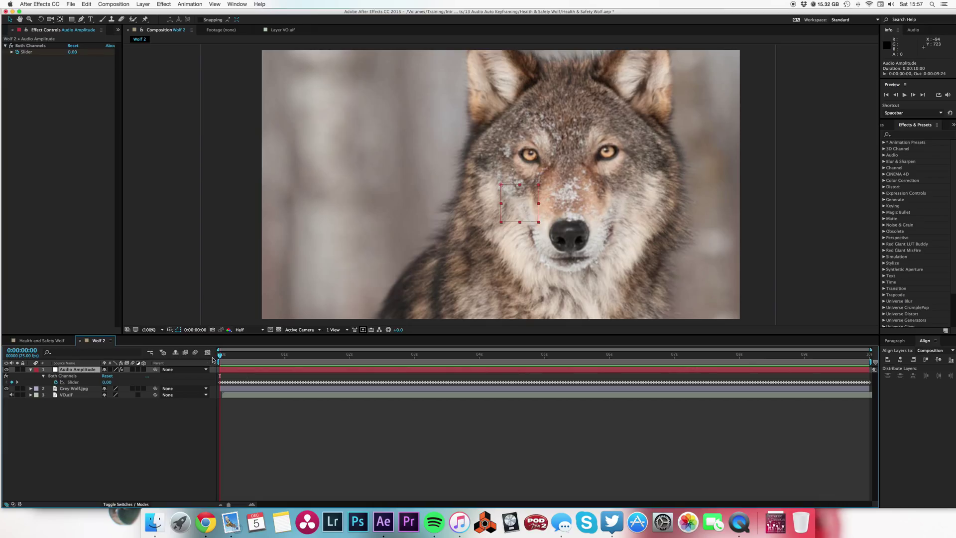
pyautogui.moveTo(301, 417)
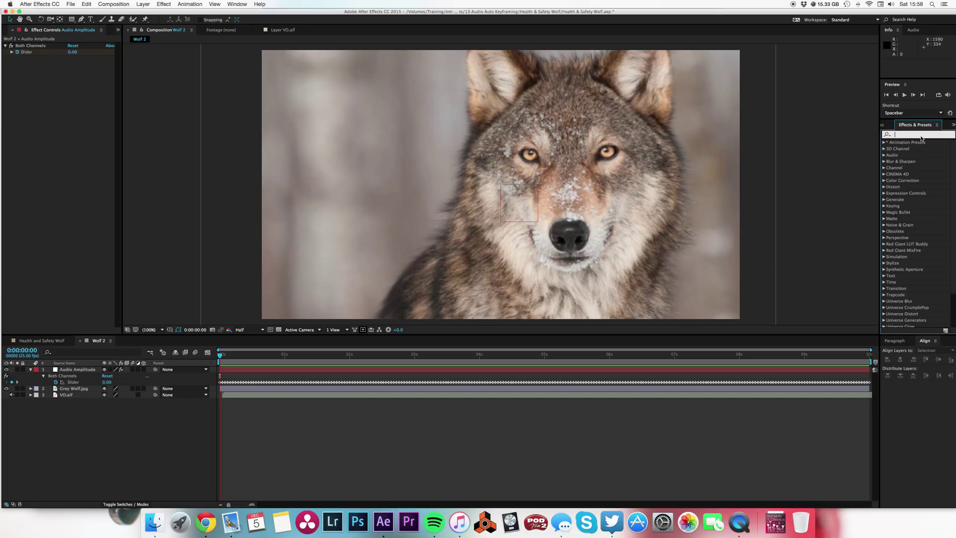
# Apply CC Split to Grey Wolf.jpg with Split 0 and Points A and B at the mouth corners.
pyautogui.write('cc spli')
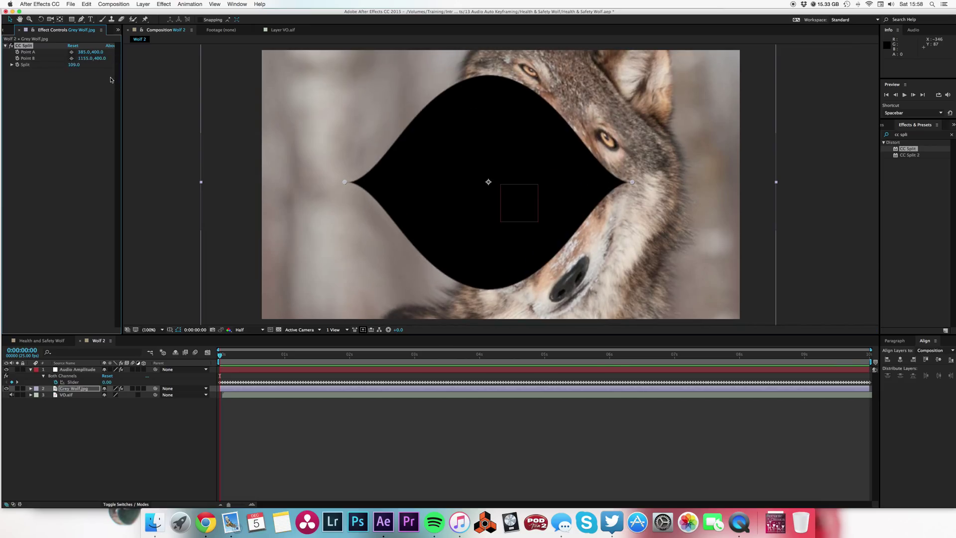
pyautogui.moveTo(74, 64); pyautogui.dragTo(70, 64)
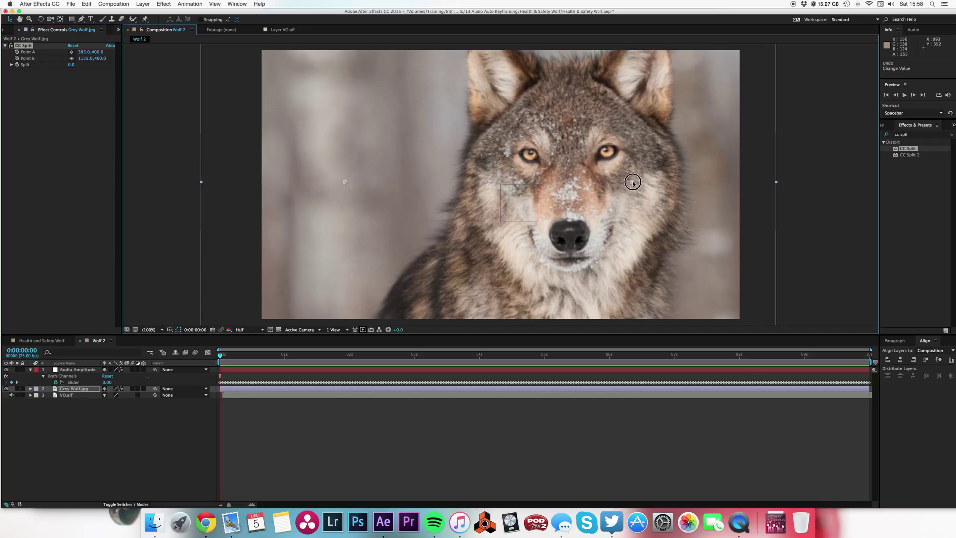
pyautogui.moveTo(633, 183); pyautogui.dragTo(607, 238)
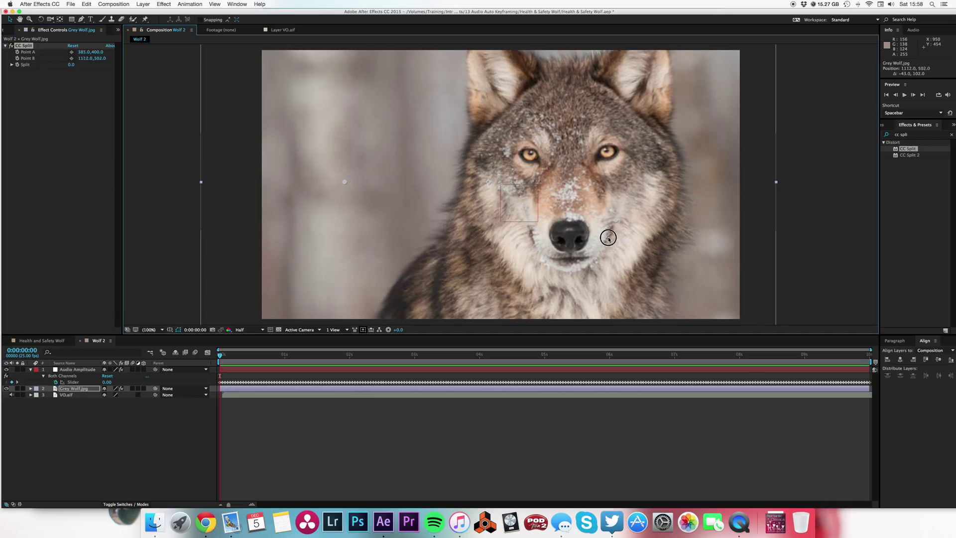
pyautogui.moveTo(607, 238); pyautogui.dragTo(592, 257)
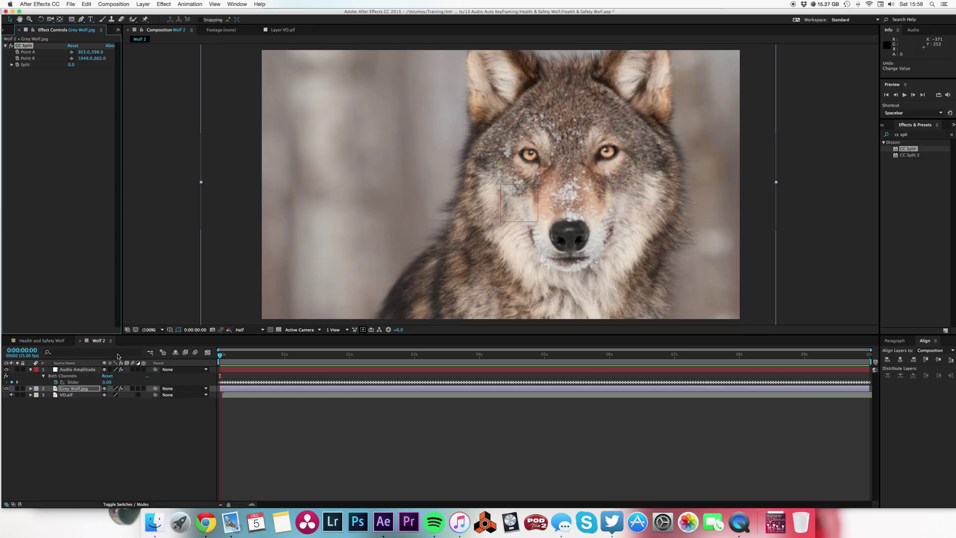
pyautogui.moveTo(56, 154)
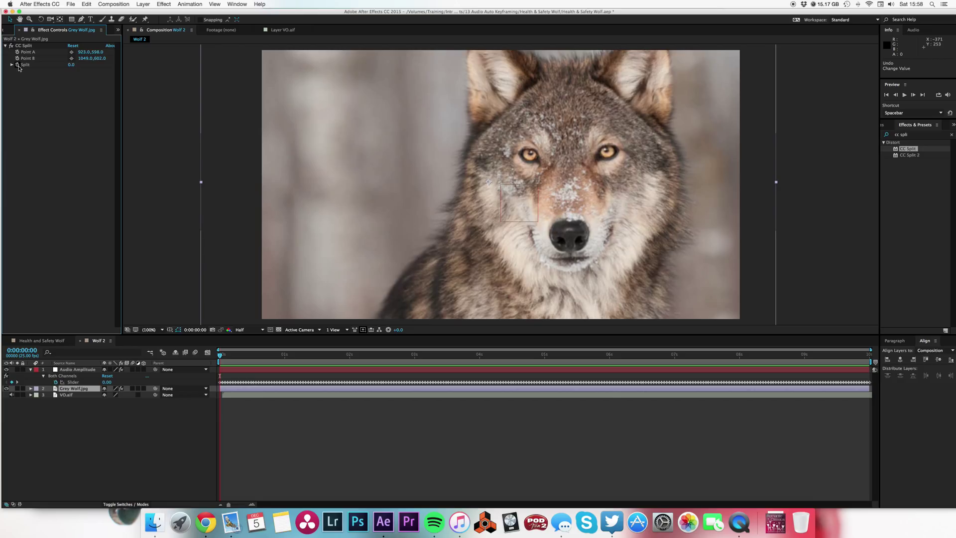
# Link the Split amount by expression to Audio Amplitude's Both Channels Slider.
pyautogui.click(38, 388)
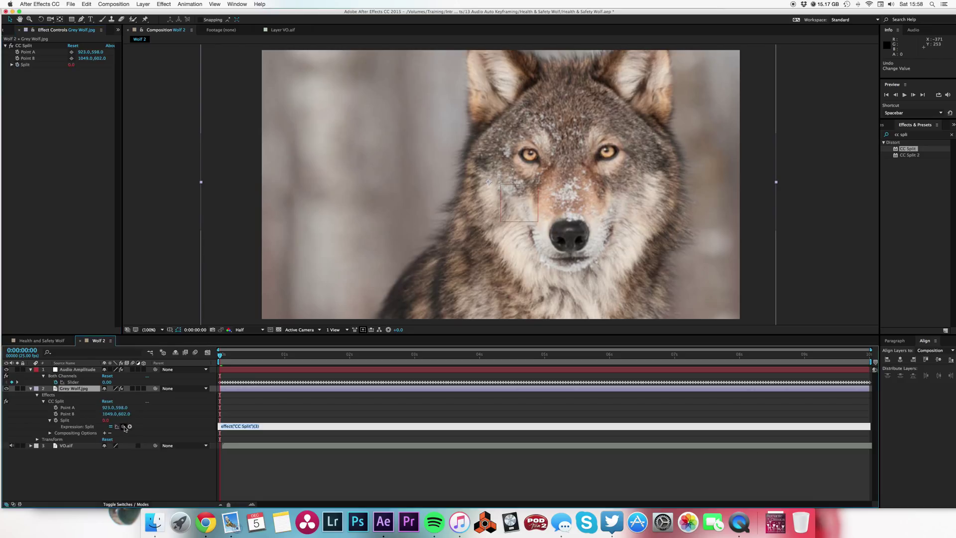
pyautogui.click(123, 426)
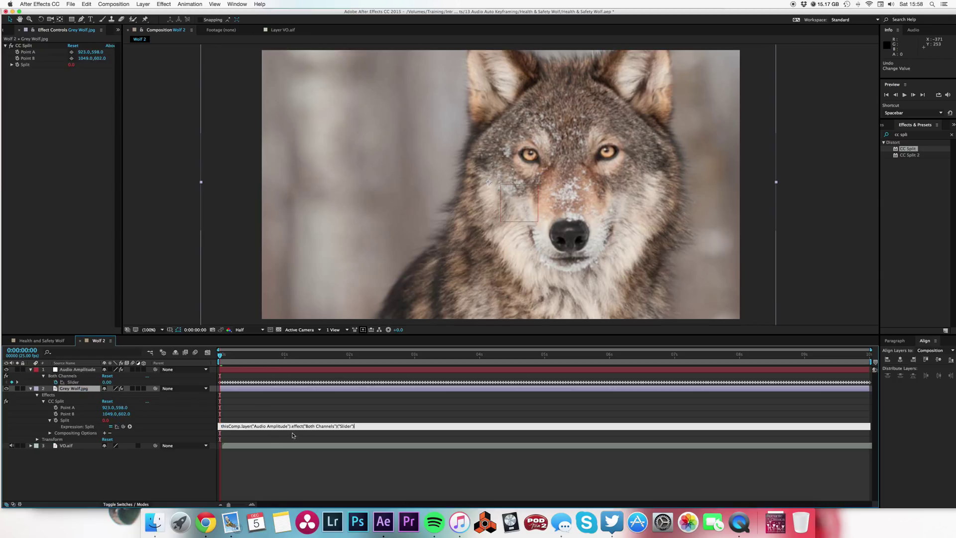
pyautogui.moveTo(308, 410)
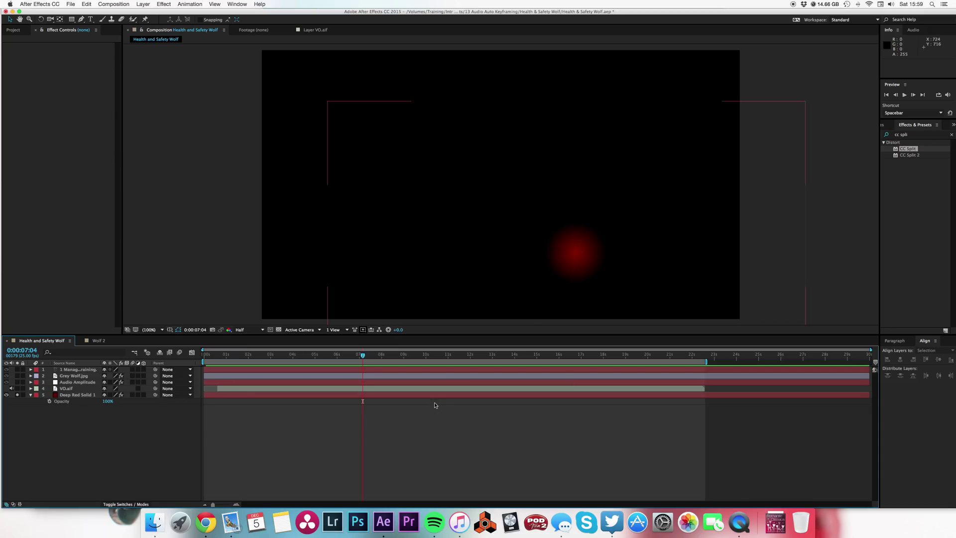
# Copy Deep Red Solid 1 into Wolf 2 and place it beneath the wolf photo layer.
pyautogui.click(77, 394)
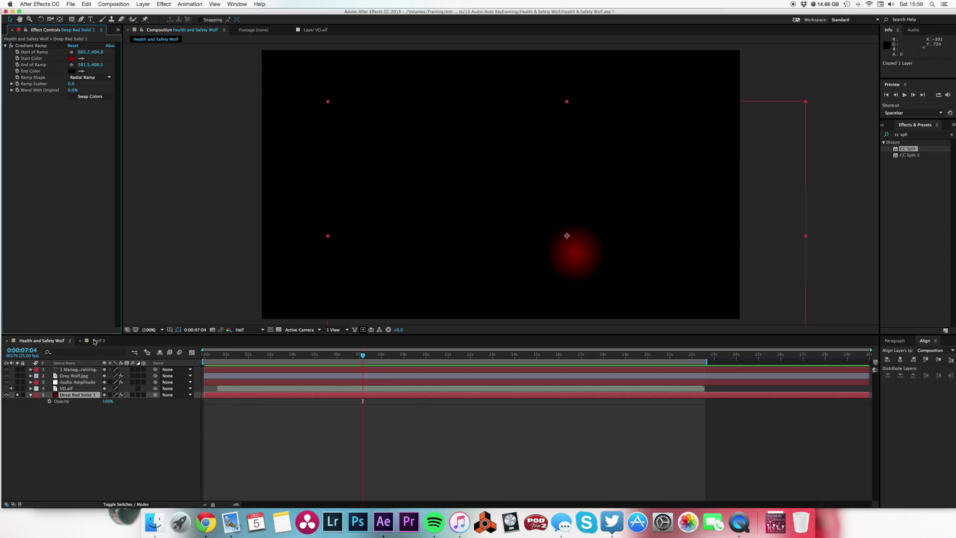
pyautogui.click(97, 341)
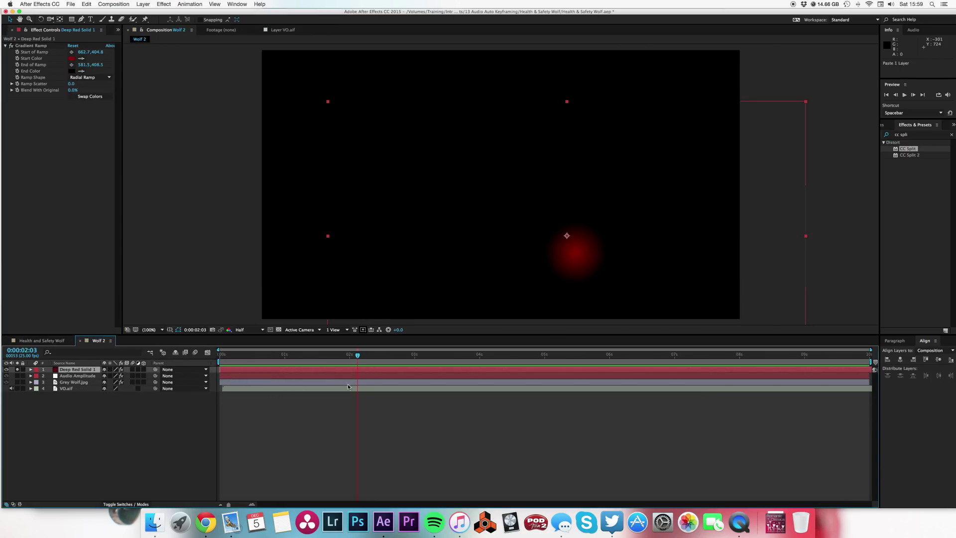
pyautogui.moveTo(76, 368); pyautogui.dragTo(76, 388)
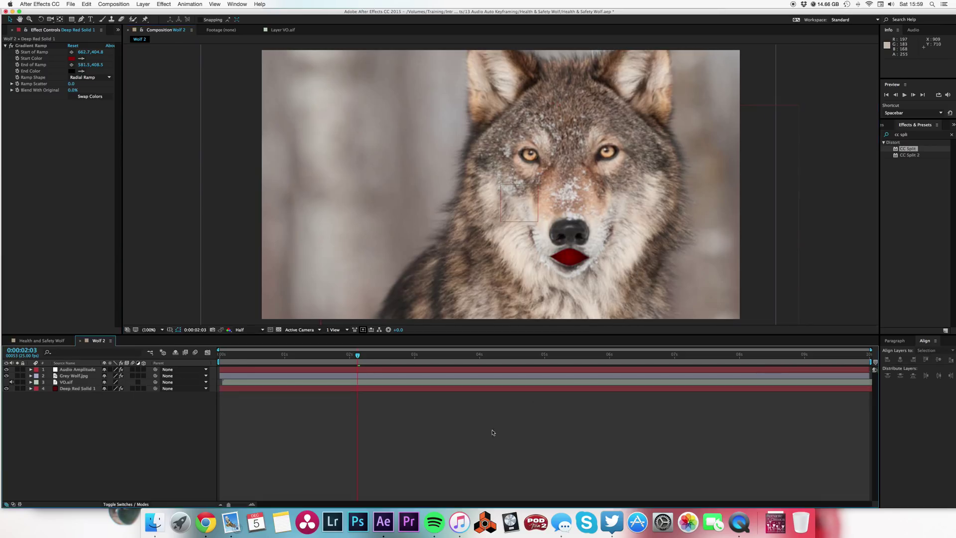
pyautogui.click(227, 355)
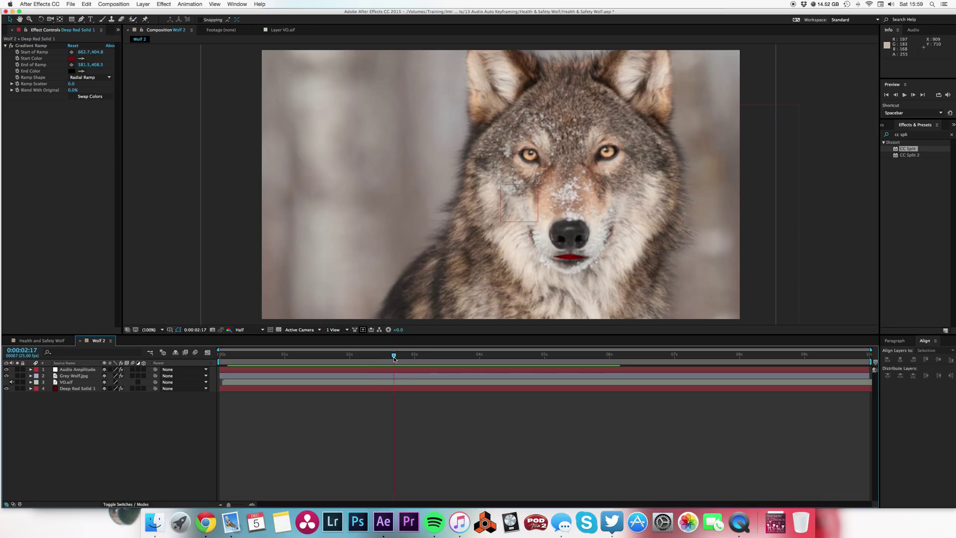
pyautogui.moveTo(394, 357)
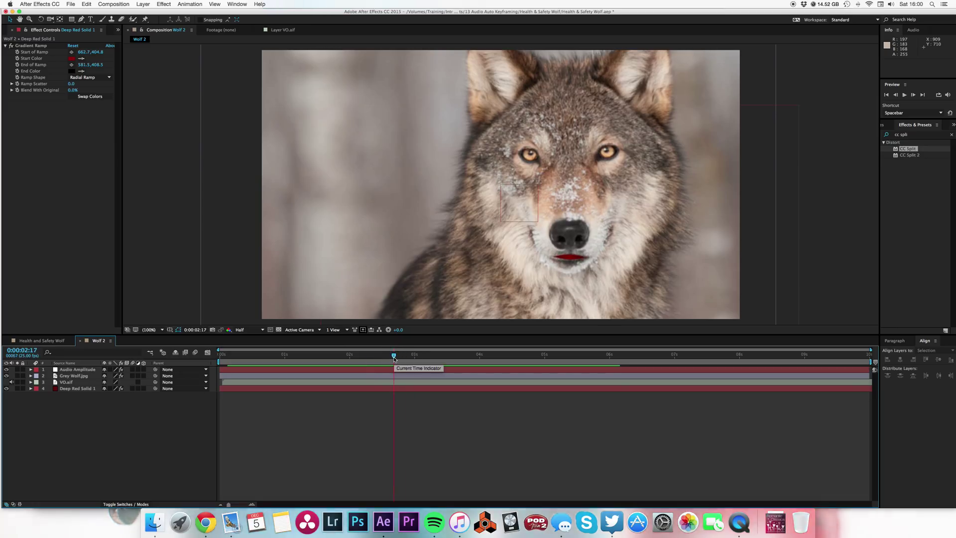